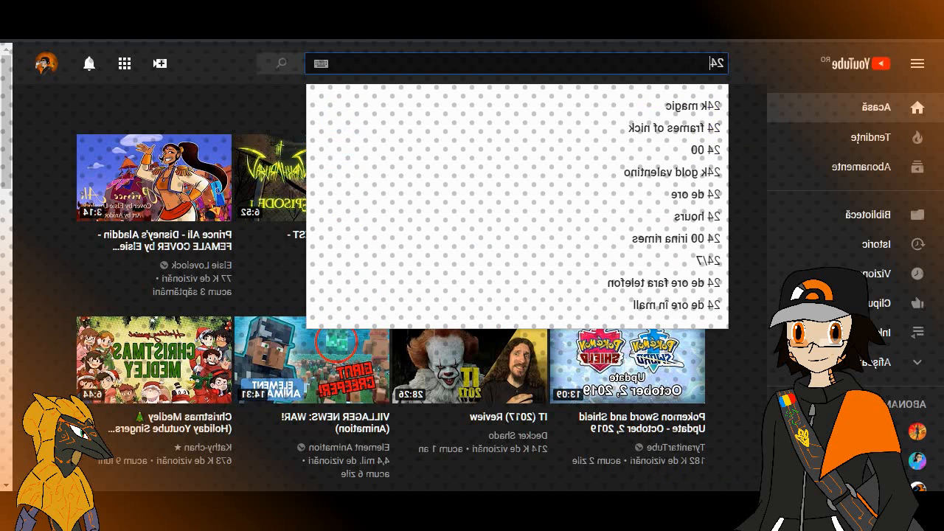
Search YouTube for 'pokemon 24 hours' and scroll through the results.
{"action": "type", "text": "pokemon"}
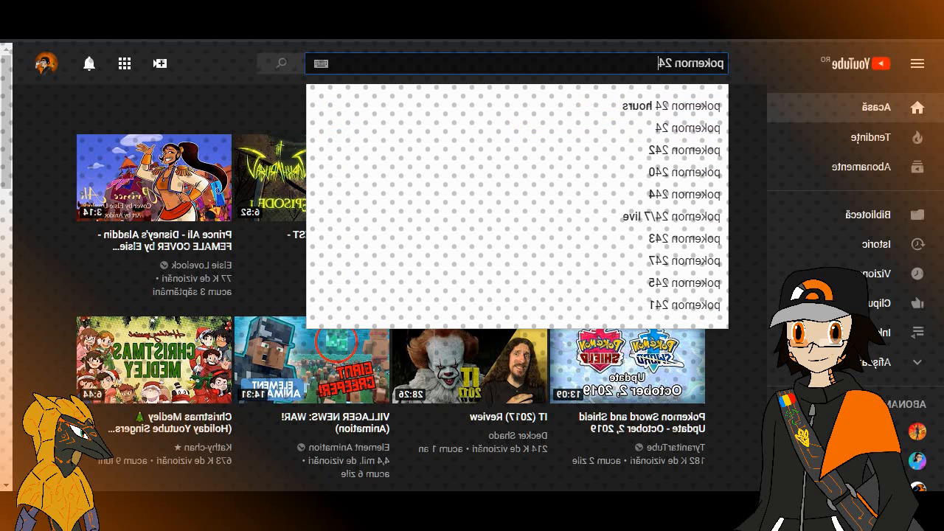
{"action": "left_click", "coordinate": [684, 106]}
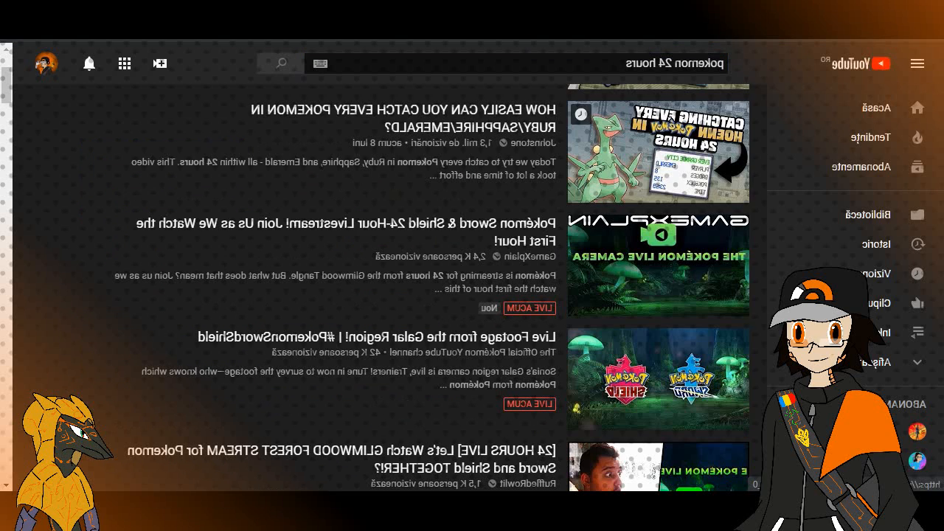
{"action": "scroll", "scroll_direction": "down", "scroll_amount": 3}
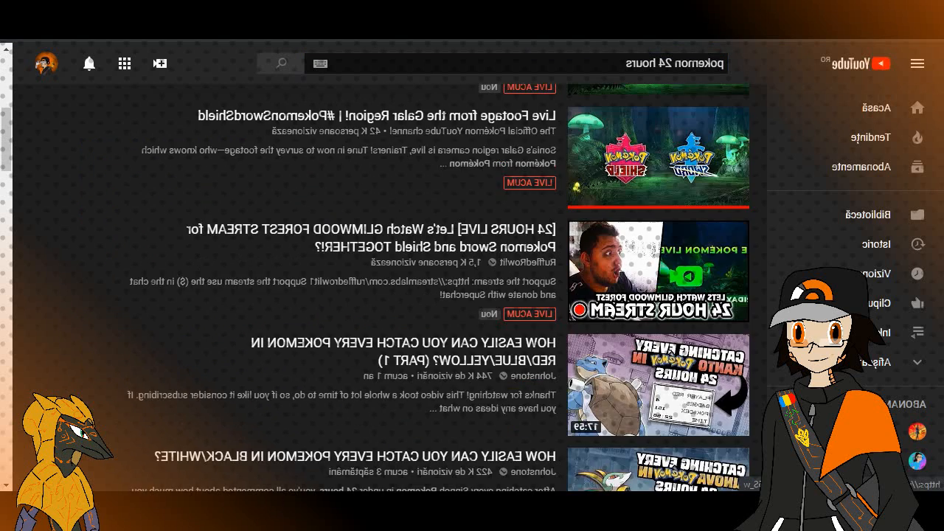
{"action": "scroll", "scroll_direction": "down", "scroll_amount": 3}
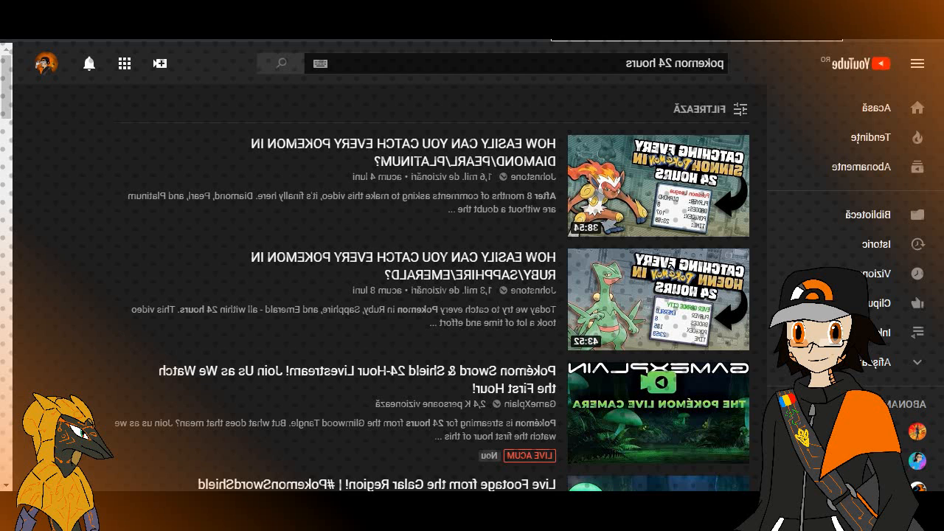
{"action": "scroll", "scroll_direction": "down", "scroll_amount": 3}
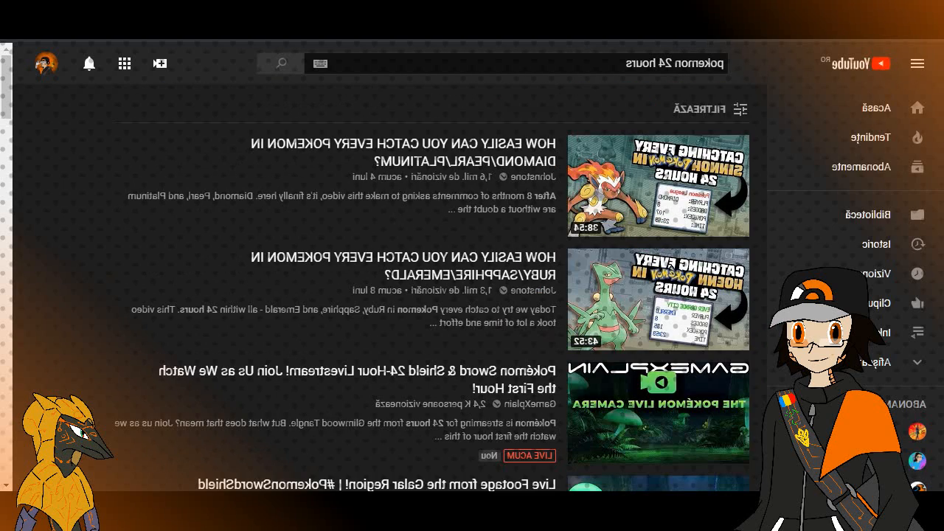
Select an item near the top of the page and keep scrolling through the videos and live streams.
{"action": "left_click", "coordinate": [726, 109]}
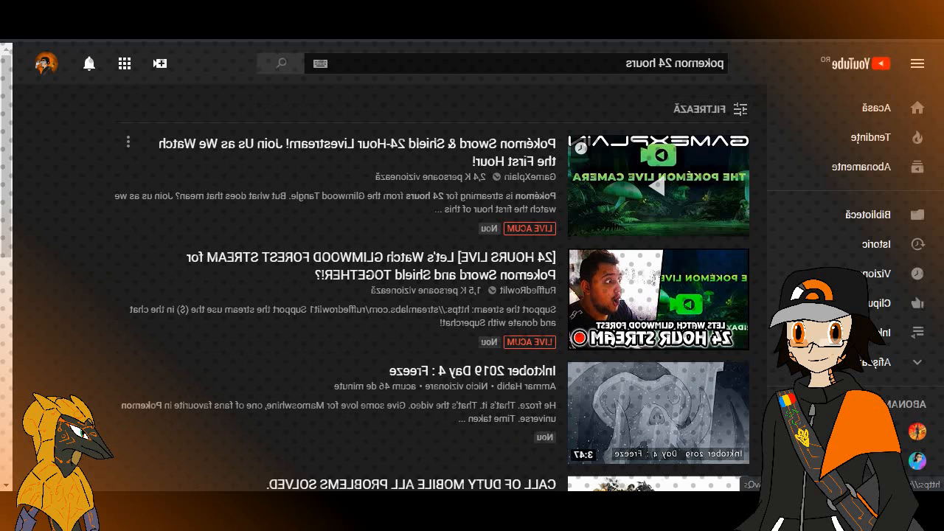
{"action": "scroll", "scroll_direction": "down", "scroll_amount": 3}
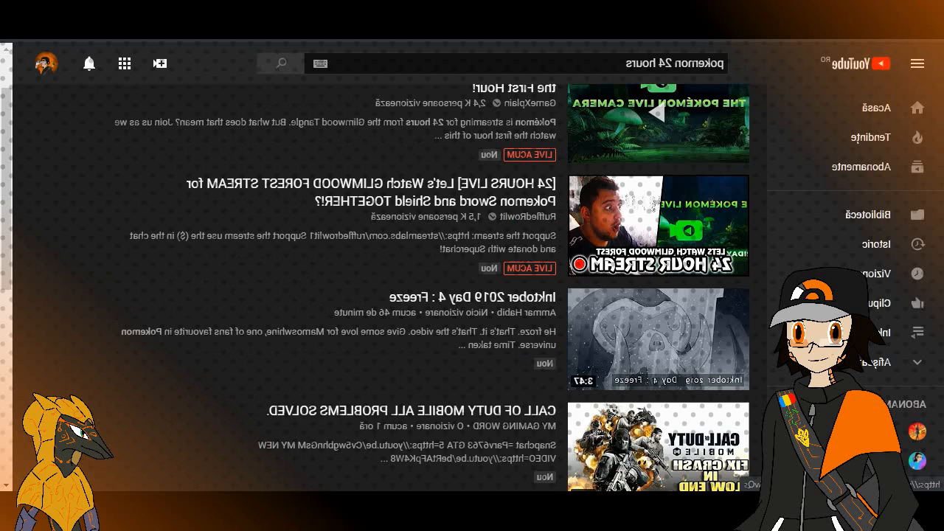
{"action": "scroll", "scroll_direction": "down", "scroll_amount": 3}
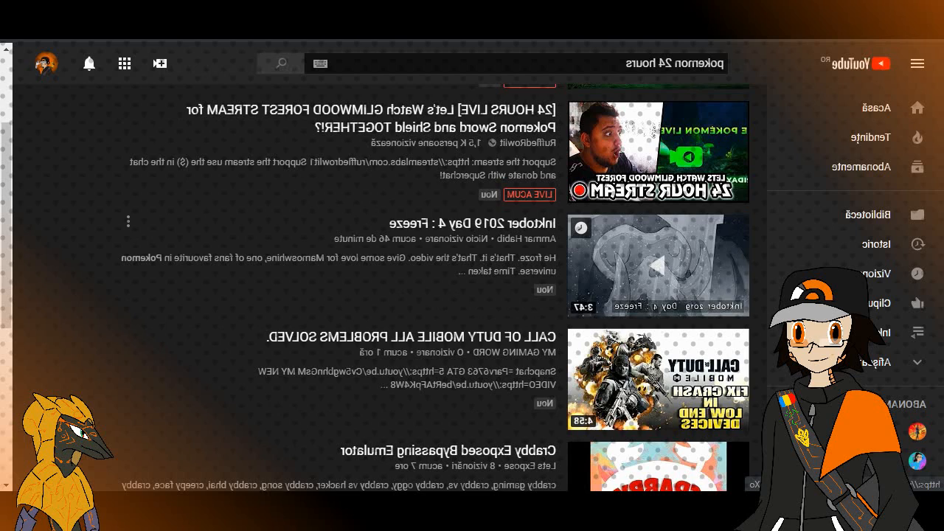
{"action": "scroll", "scroll_direction": "down", "scroll_amount": 3}
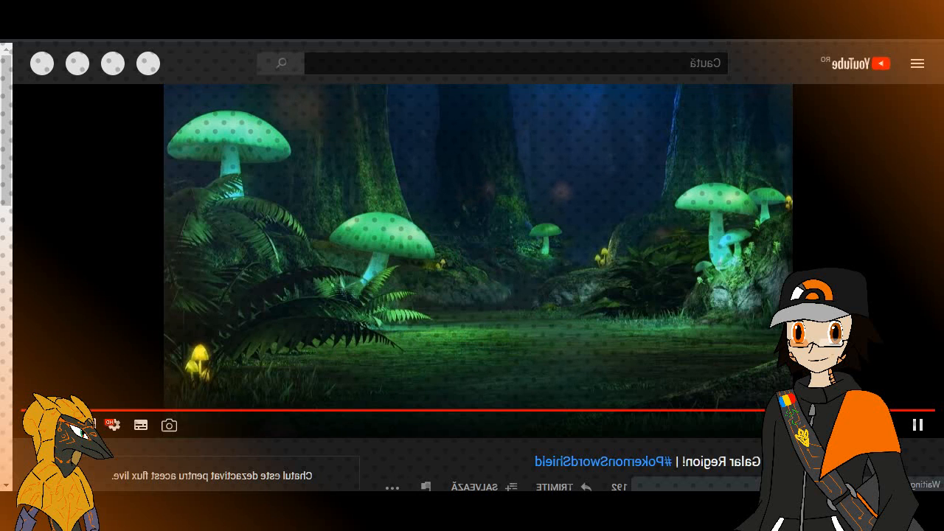
Scroll down the Galar Region mushroom-forest live stream page.
{"action": "scroll", "scroll_direction": "down", "scroll_amount": 3}
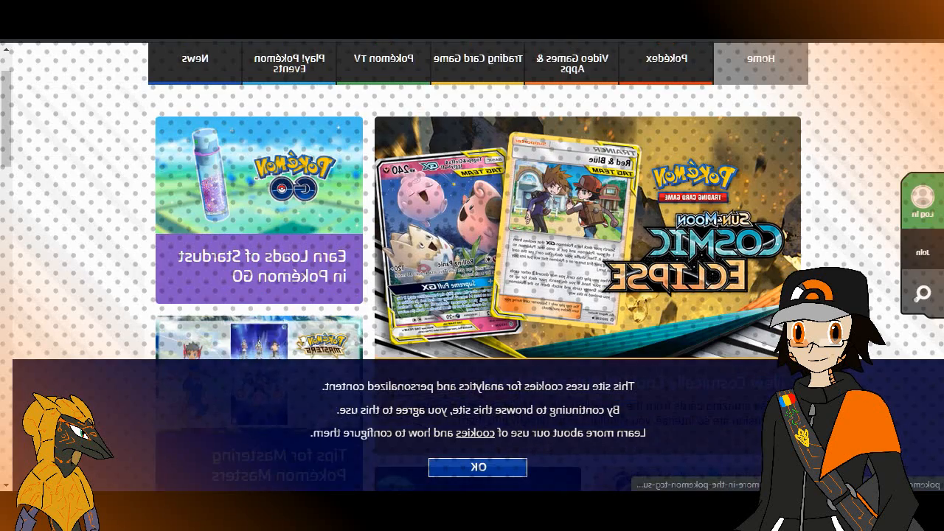
Follow Pokemon.com's YouTube link to The Official Pokémon channel.
{"action": "left_click", "coordinate": [477, 468]}
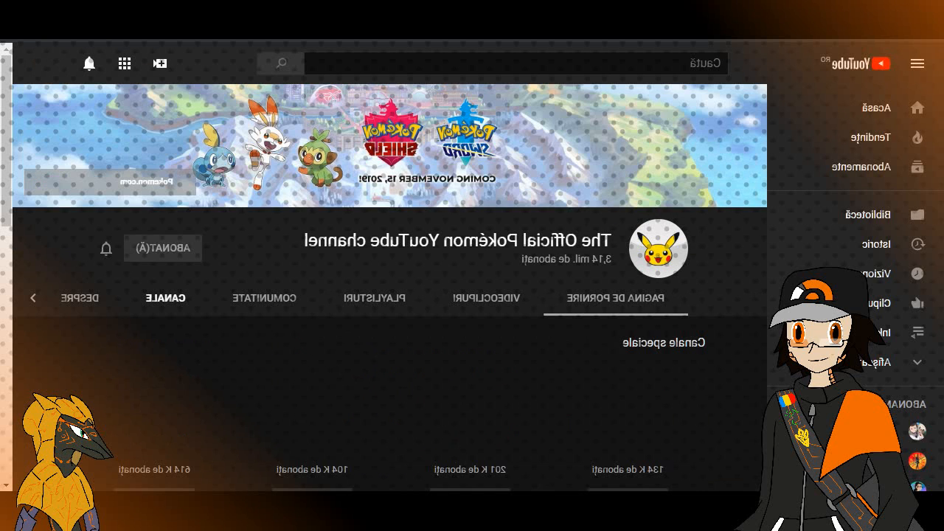
{"action": "scroll", "scroll_direction": "down", "scroll_amount": 3}
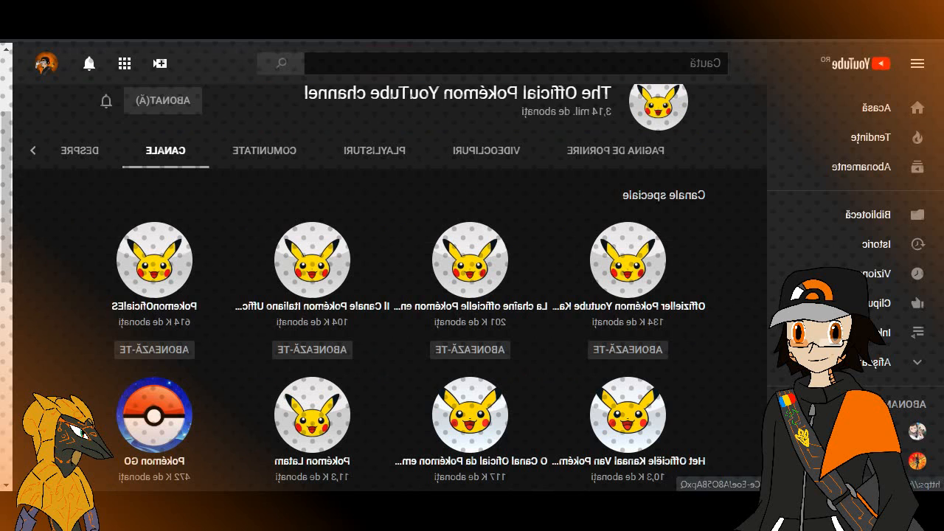
{"action": "scroll", "scroll_direction": "down", "scroll_amount": 3}
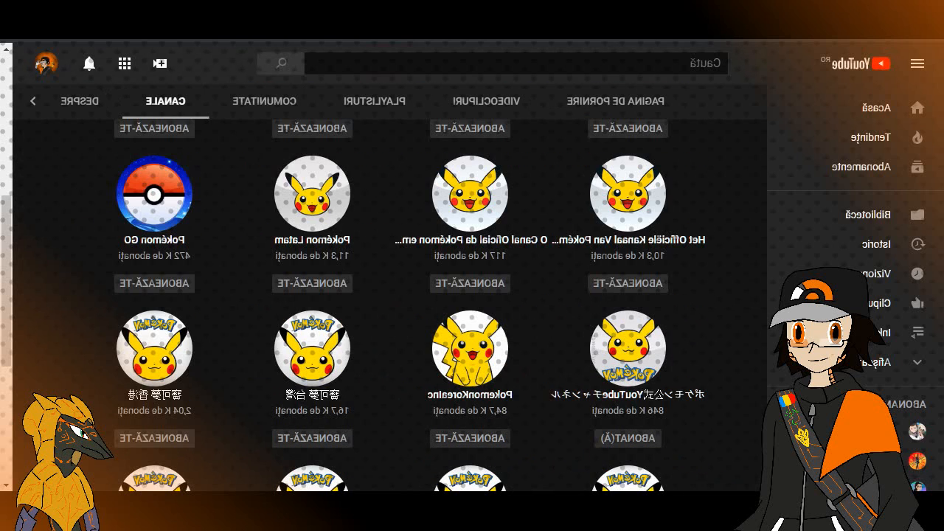
{"action": "scroll", "scroll_direction": "down", "scroll_amount": 3}
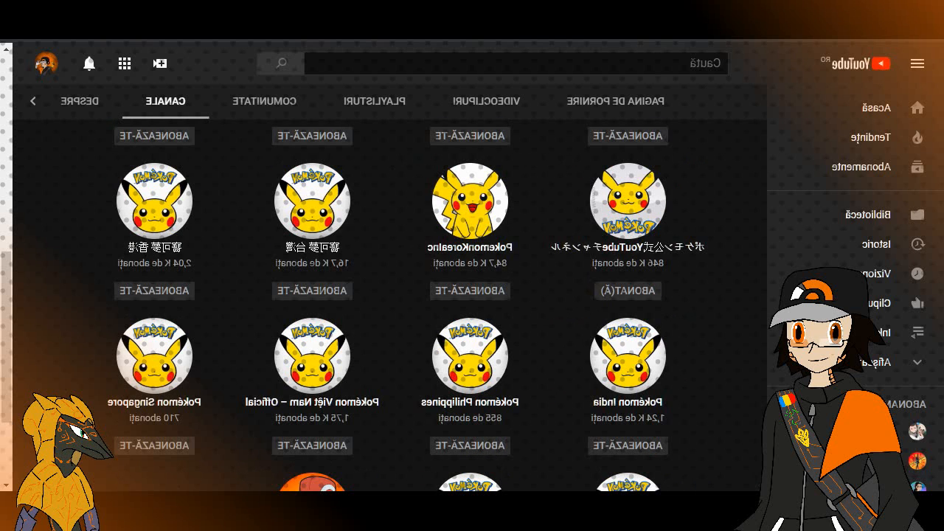
{"action": "left_click", "coordinate": [514, 63]}
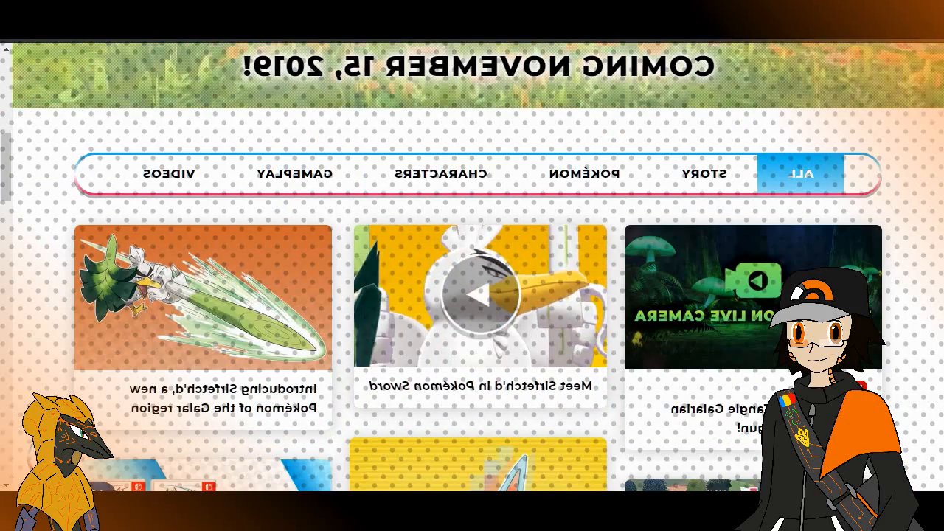
Filter the Sword & Shield news to POKÉMON articles and scroll through them.
{"action": "left_click", "coordinate": [584, 174]}
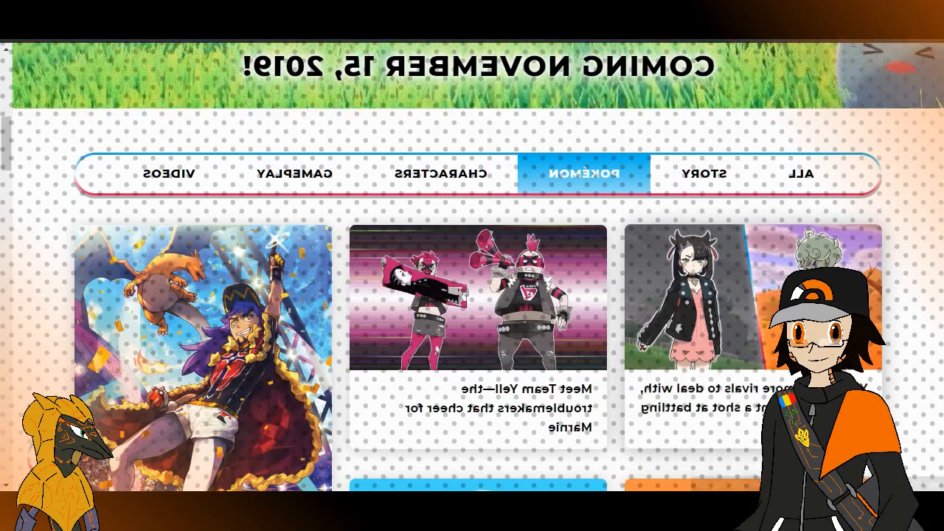
{"action": "scroll", "scroll_direction": "down", "scroll_amount": 3}
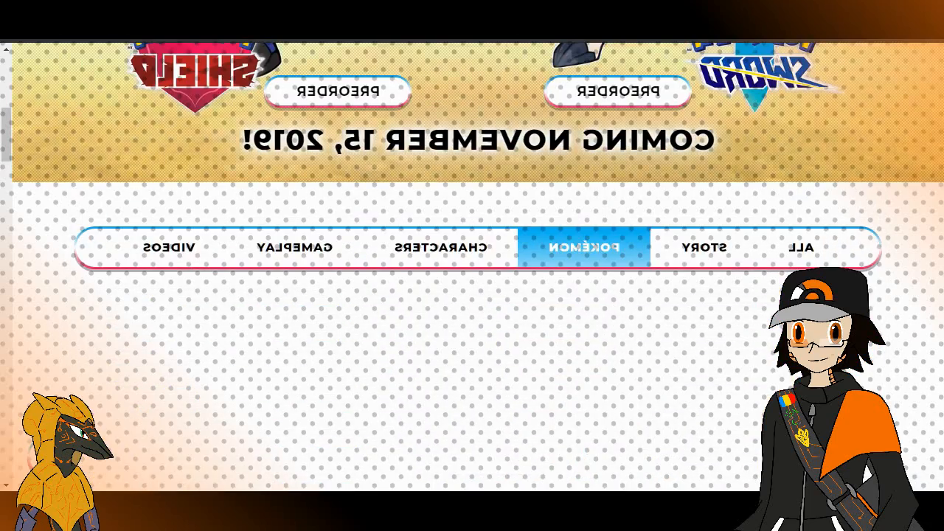
{"action": "scroll", "scroll_direction": "down", "scroll_amount": 3}
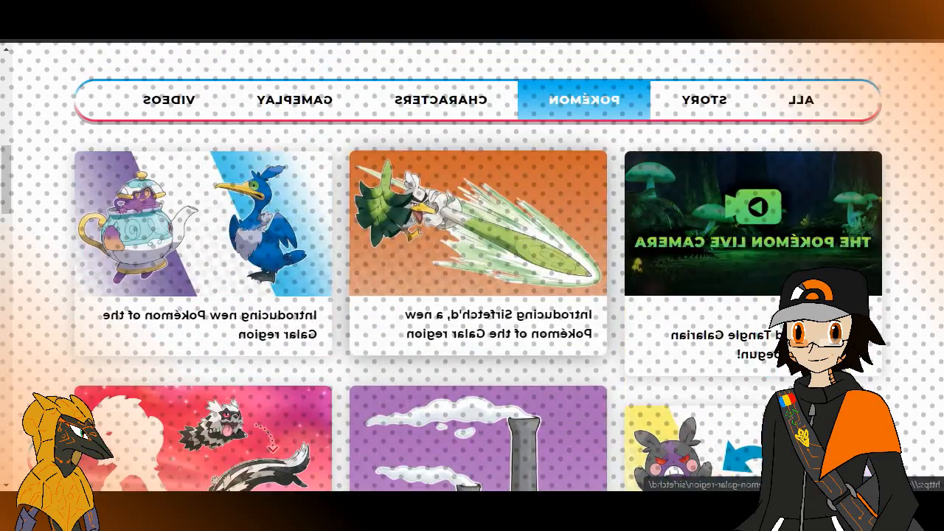
{"action": "scroll", "scroll_direction": "down", "scroll_amount": 3}
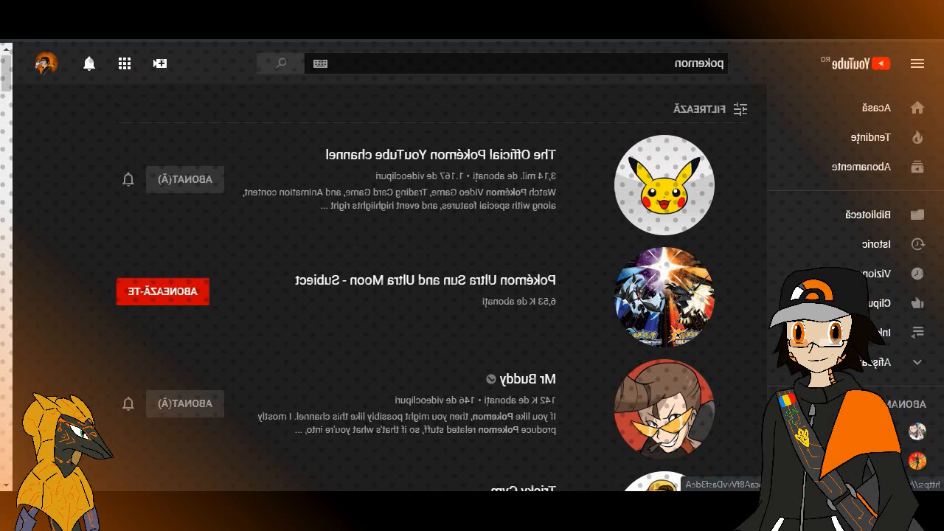
{"action": "scroll", "scroll_direction": "down", "scroll_amount": 3}
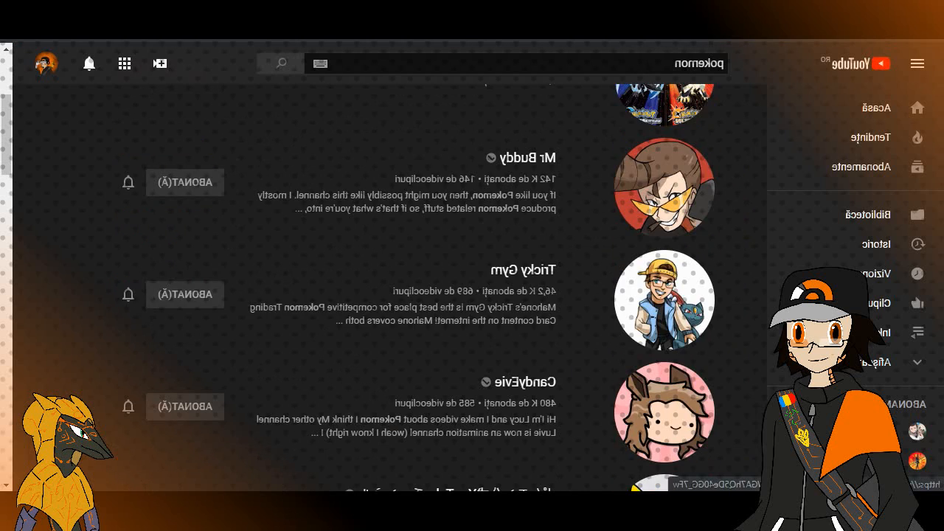
{"action": "scroll", "scroll_direction": "down", "scroll_amount": 3}
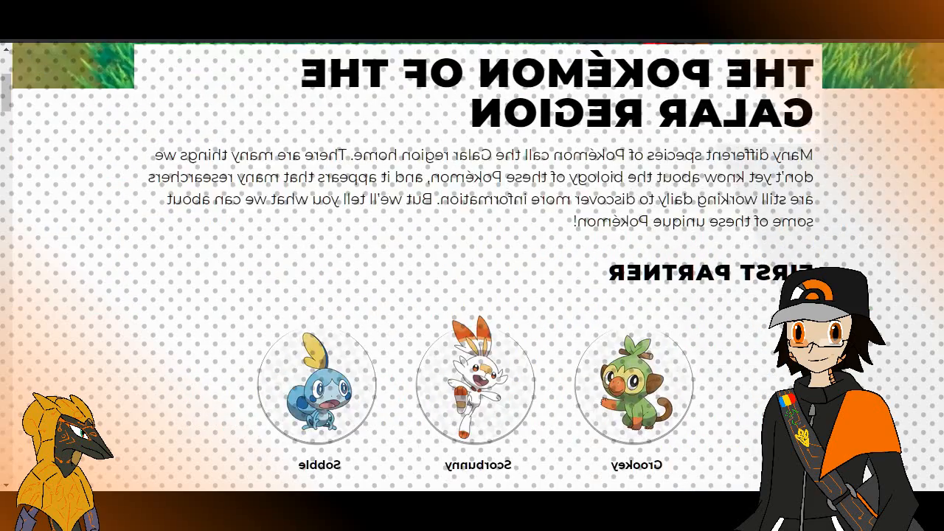
Scroll down to the Sobble, Scorbunny, Grookey partner and Legendary Pokémon sections.
{"action": "scroll", "scroll_direction": "down", "scroll_amount": 3}
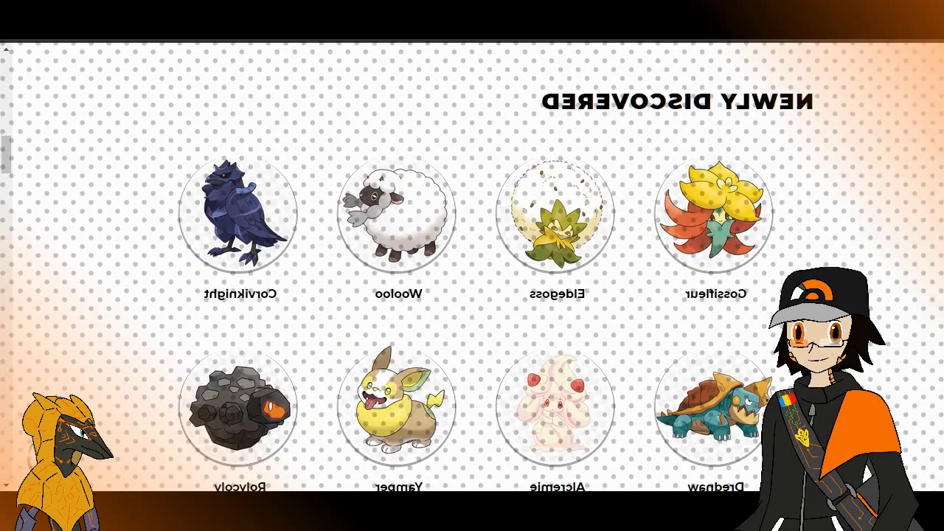
{"action": "scroll", "scroll_direction": "down", "scroll_amount": 3}
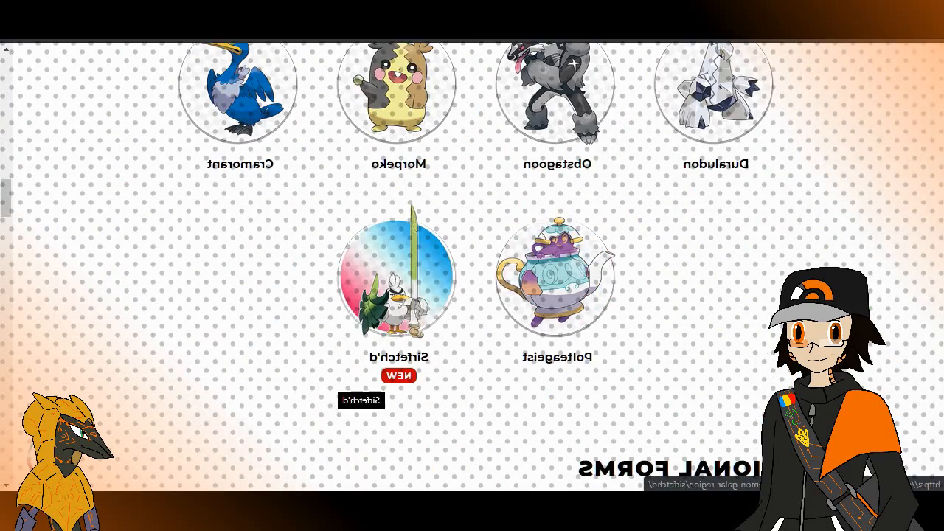
{"action": "scroll", "scroll_direction": "down", "scroll_amount": 3}
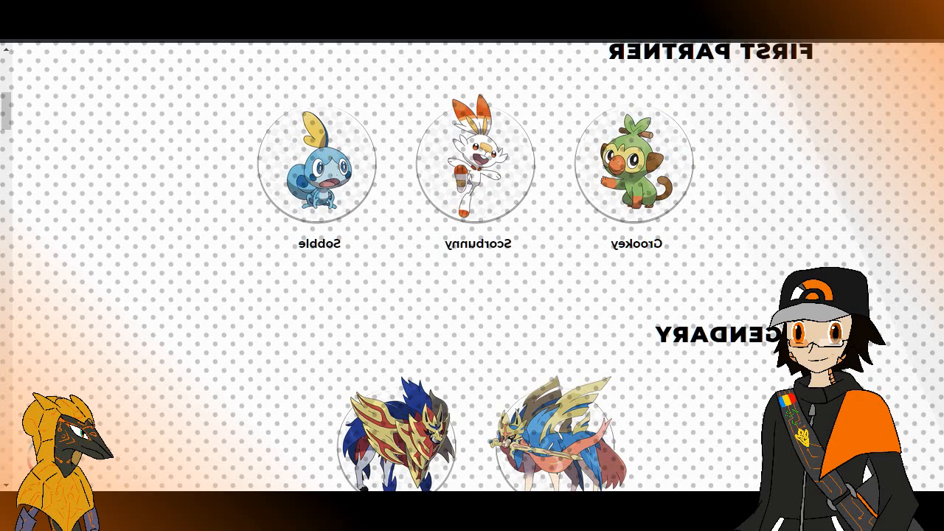
{"action": "scroll", "scroll_direction": "down", "scroll_amount": 3}
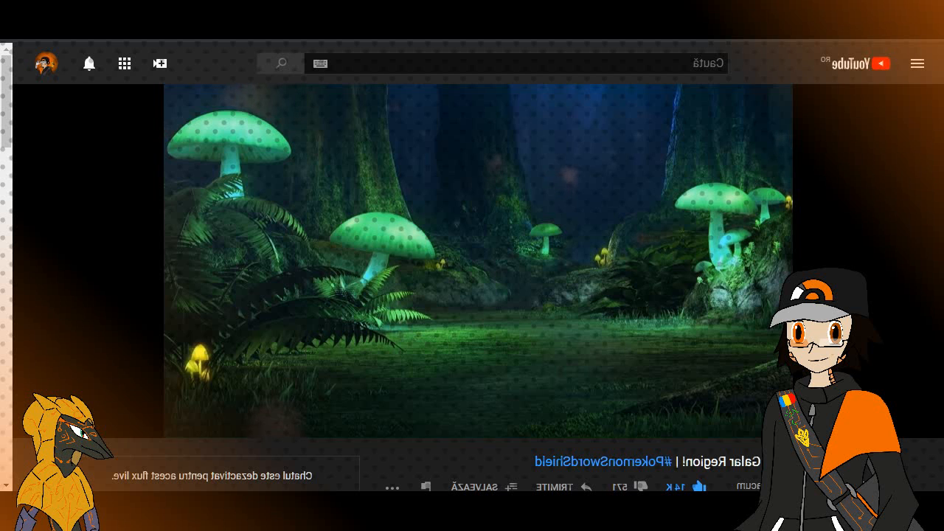
Scroll down to the stream's description and Up Next suggestions.
{"action": "scroll", "scroll_direction": "down", "scroll_amount": 3}
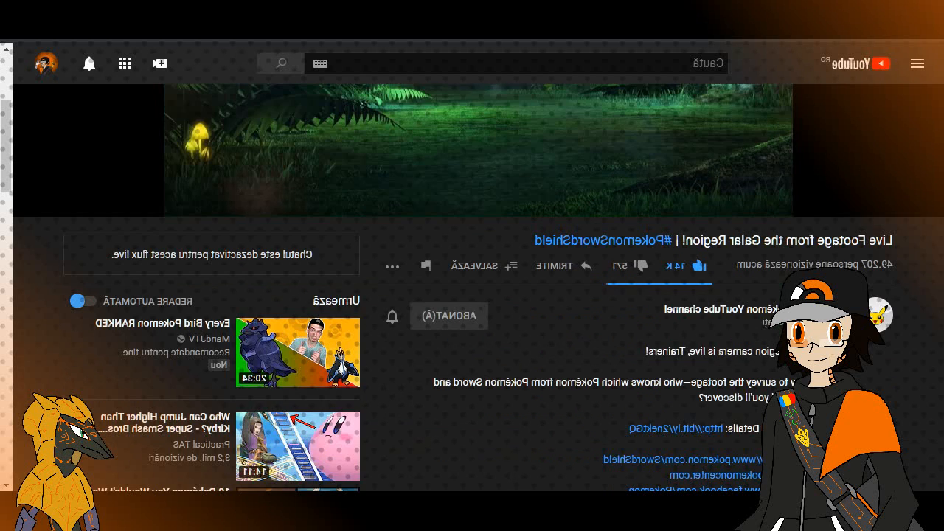
{"action": "scroll", "scroll_direction": "down", "scroll_amount": 3}
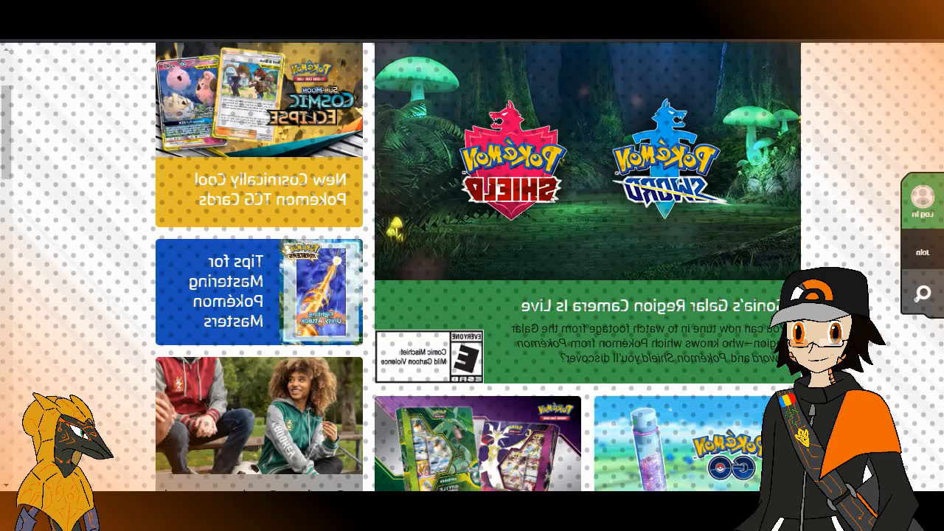
Scroll the Pokémon.com home page past the Battle Arena Decks article toward the Galar Region Camera tile.
{"action": "scroll", "scroll_direction": "down", "scroll_amount": 3}
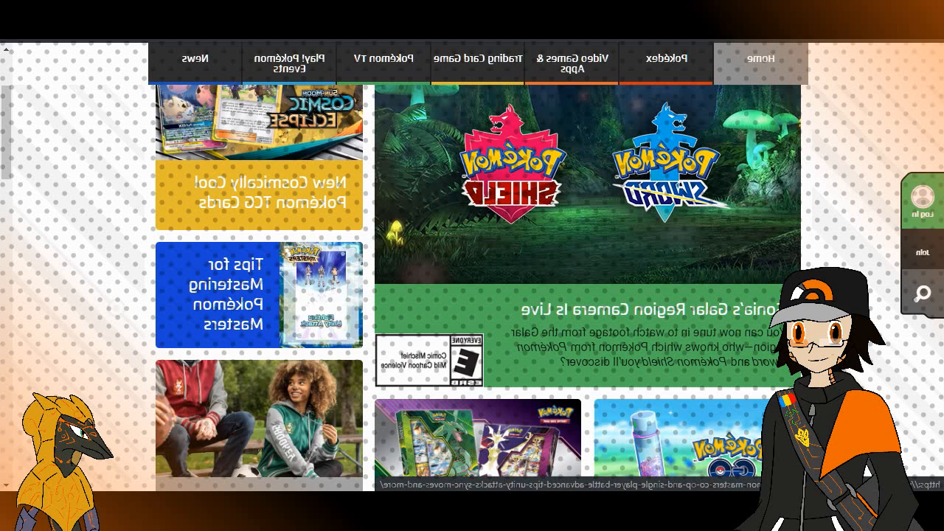
{"action": "scroll", "scroll_direction": "down", "scroll_amount": 3}
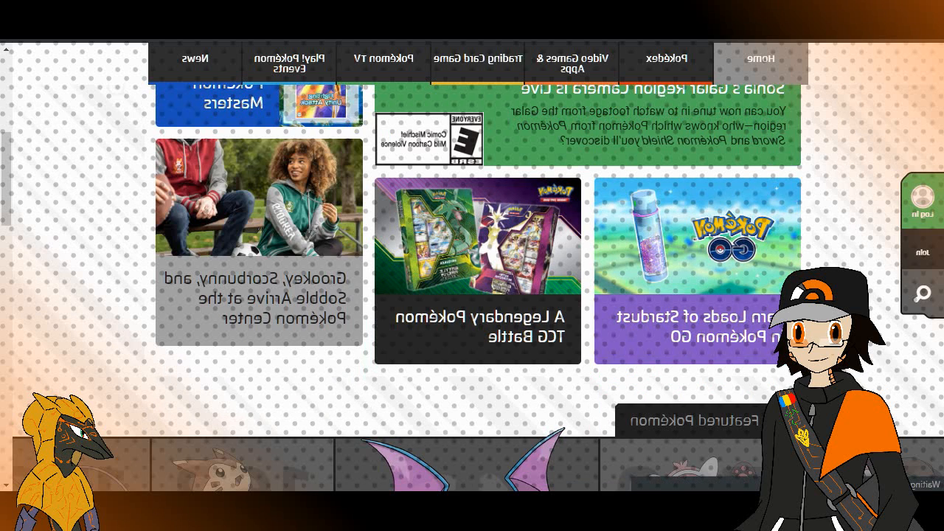
{"action": "scroll", "scroll_direction": "down", "scroll_amount": 3}
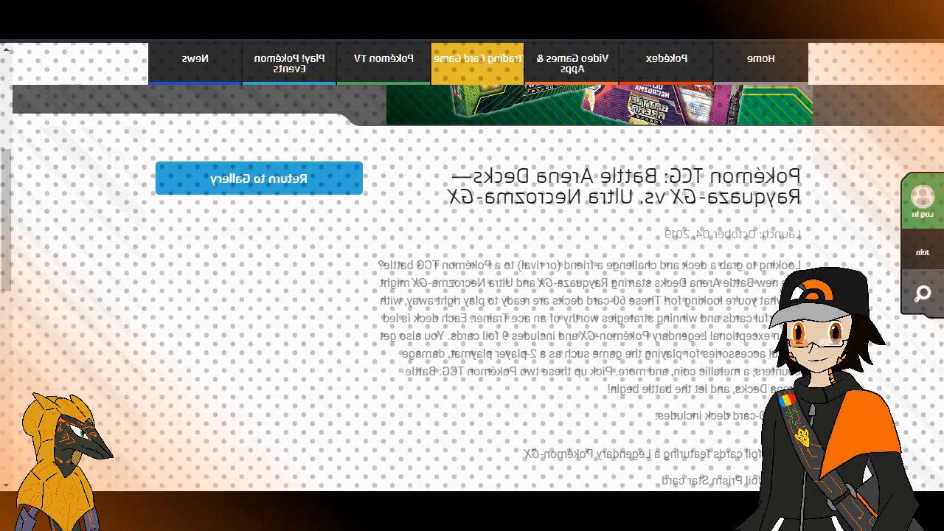
{"action": "scroll", "scroll_direction": "down", "scroll_amount": 3}
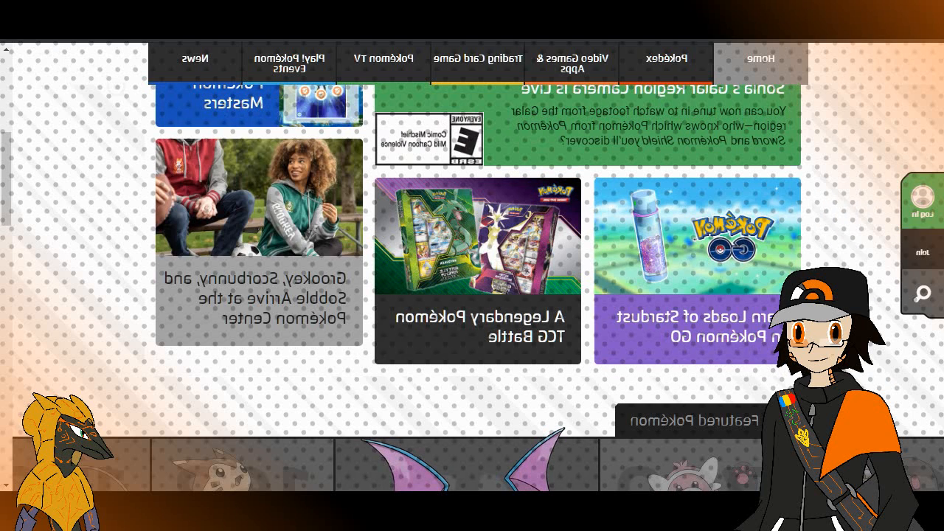
{"action": "scroll", "scroll_direction": "down", "scroll_amount": 3}
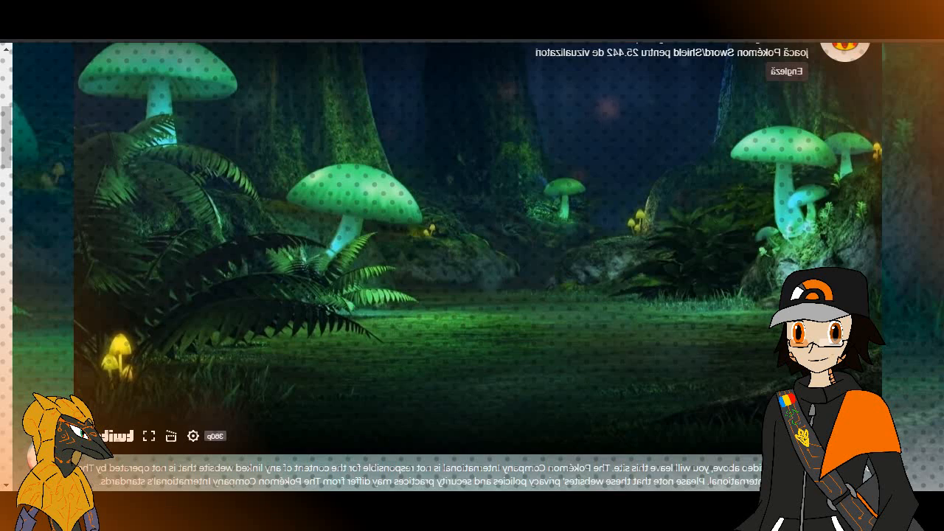
{"action": "left_click", "coordinate": [215, 436]}
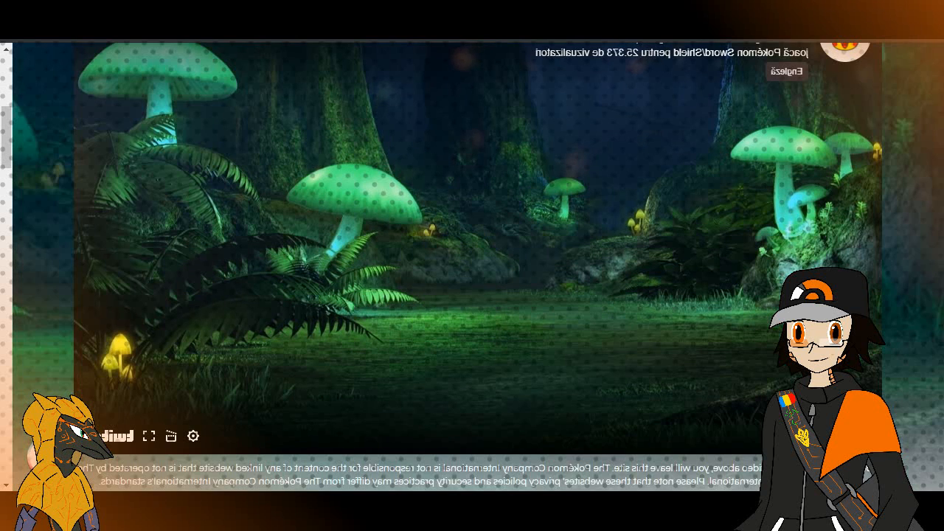
{"action": "scroll", "scroll_direction": "down", "scroll_amount": 3}
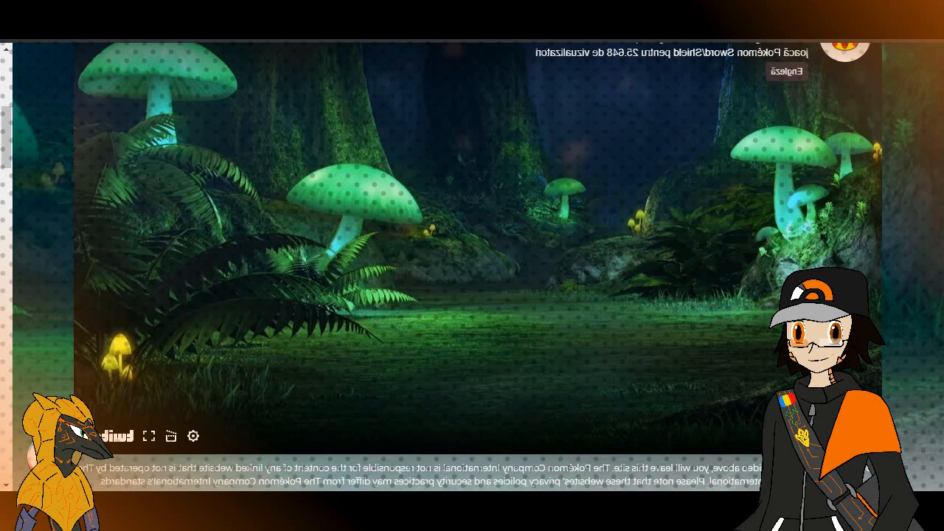
{"action": "scroll", "scroll_direction": "down", "scroll_amount": 3}
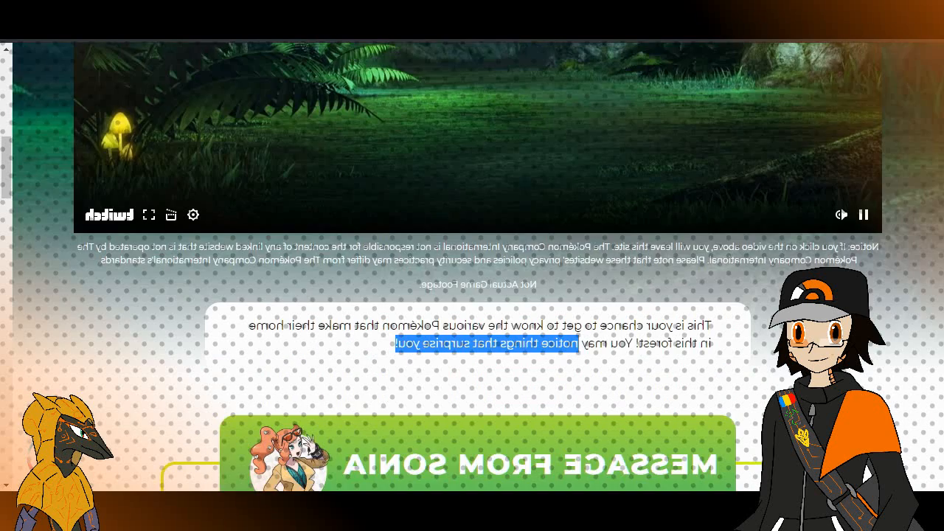